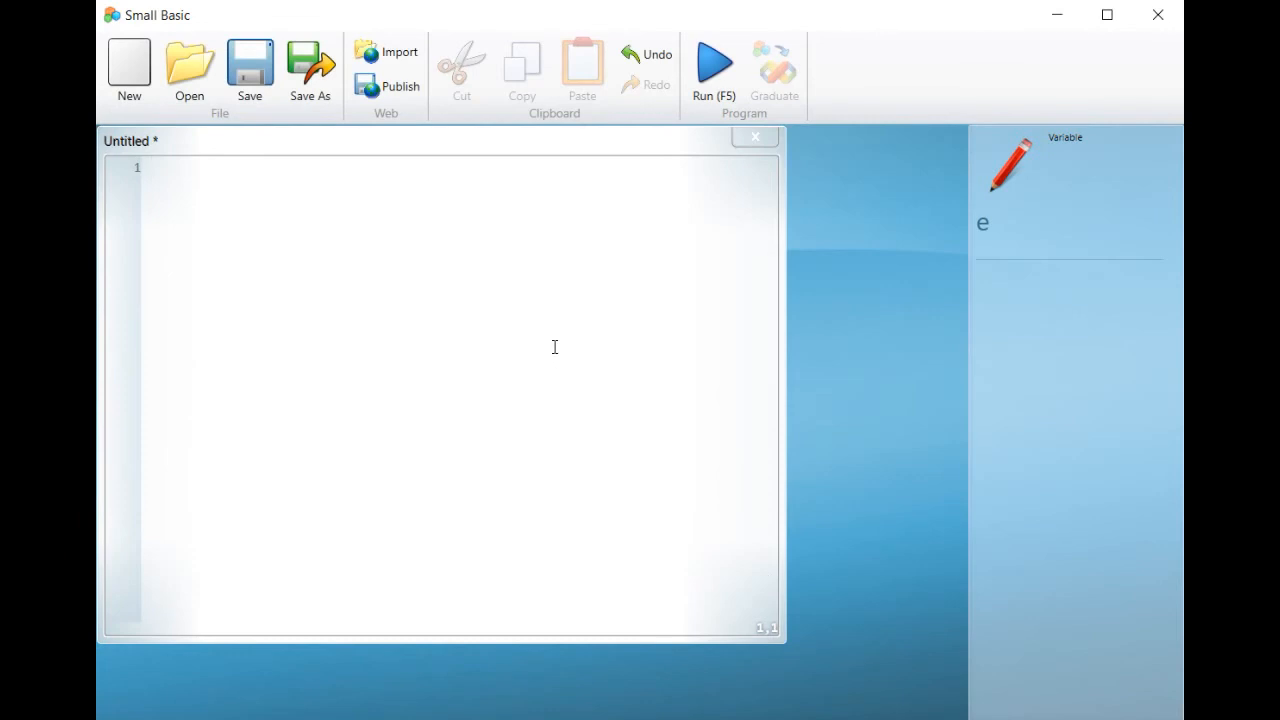
Write the first square line Turtle.Move(100) in the empty program.
click(156, 168)
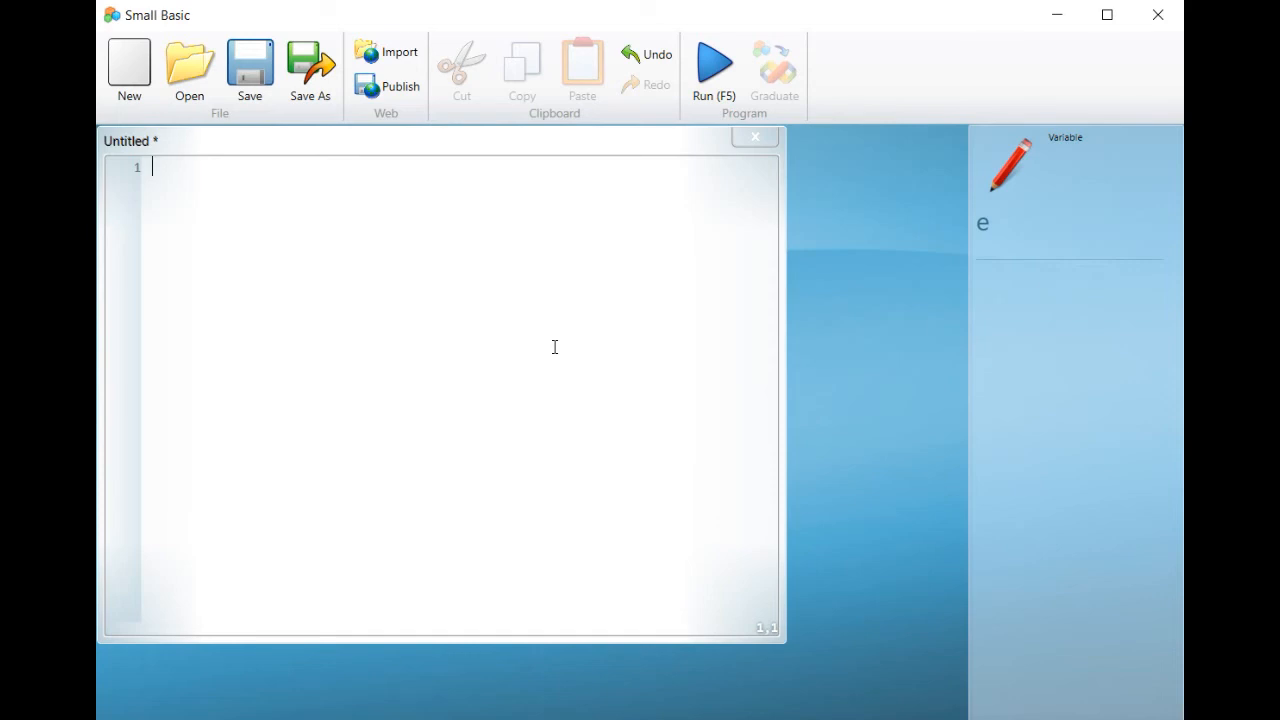
text(turtle.Move()
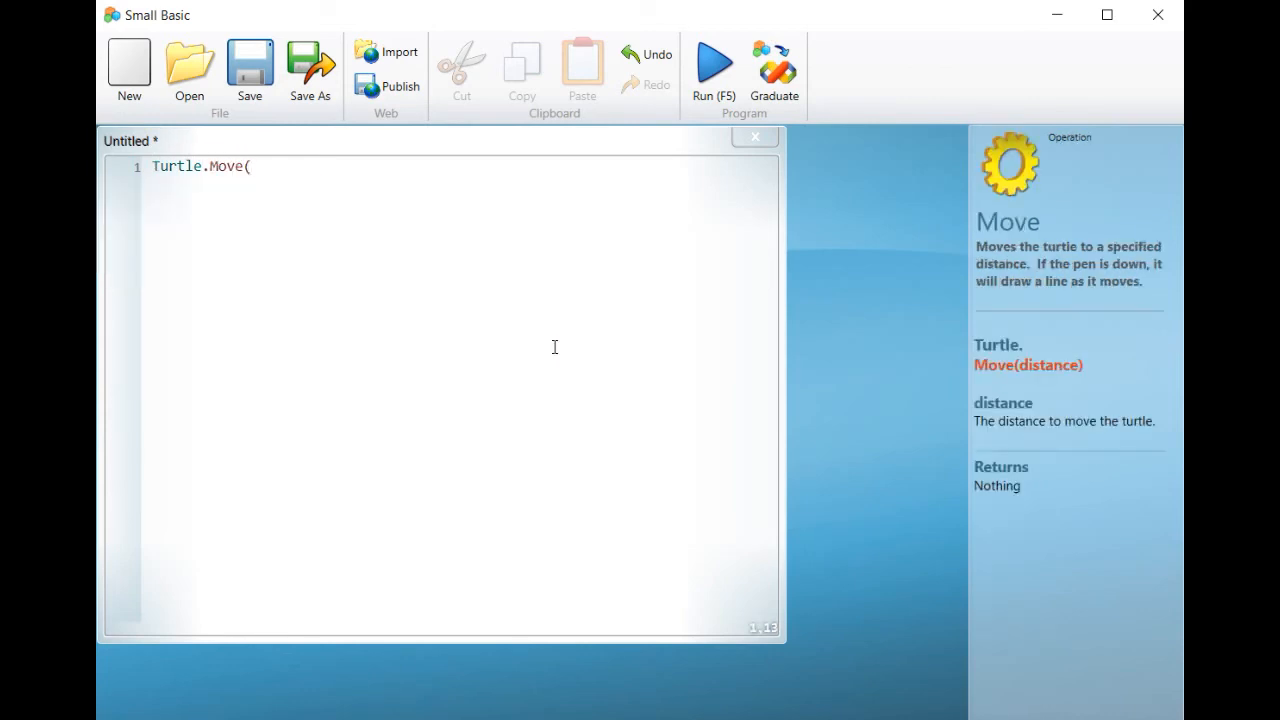
text(100)
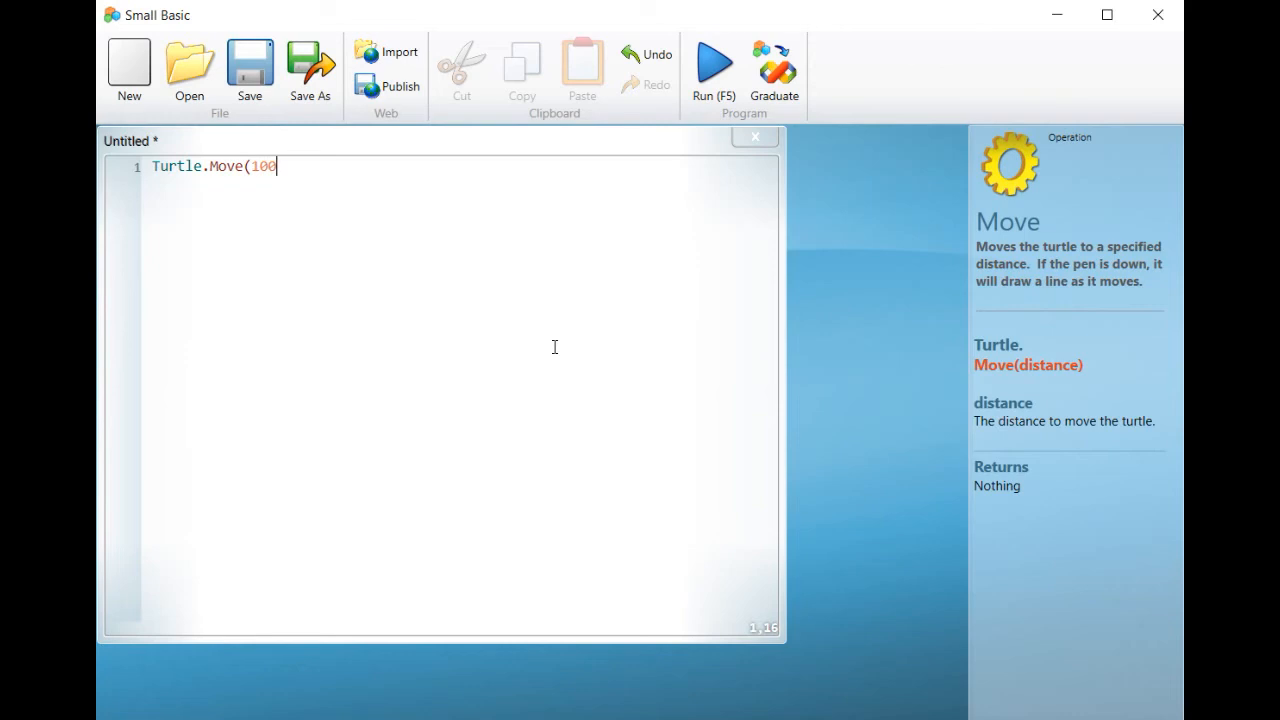
key(enter)
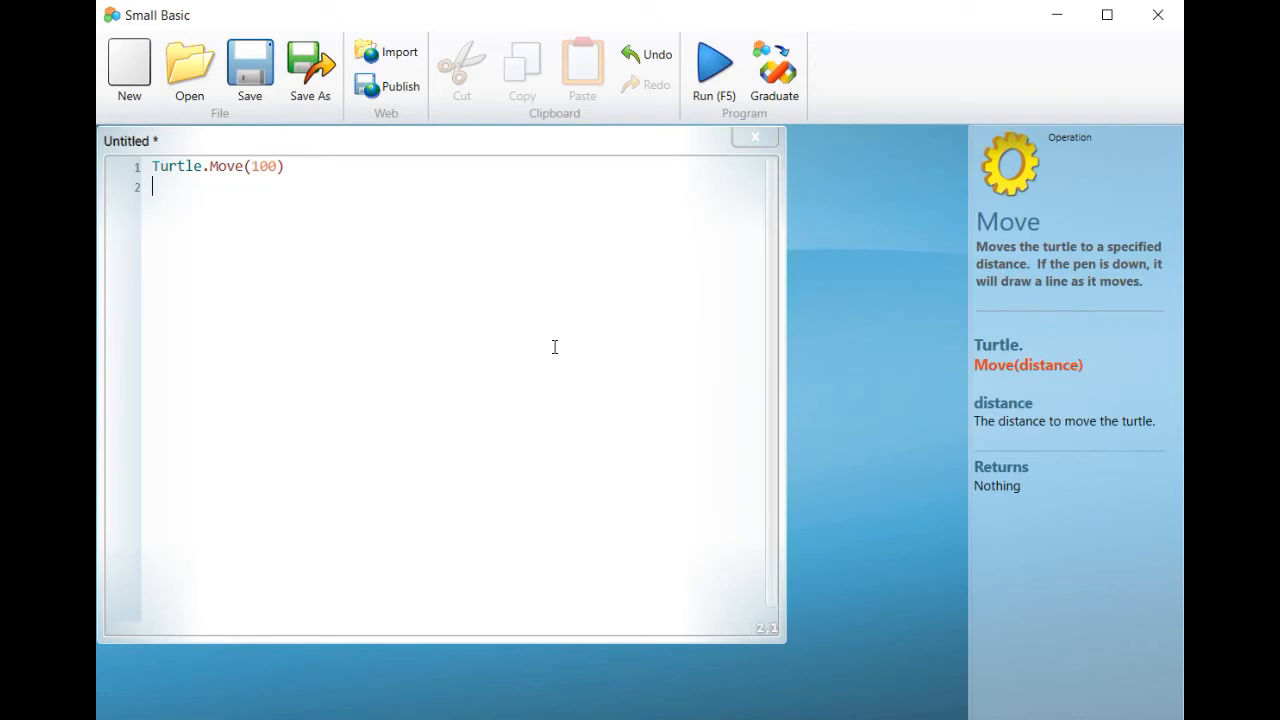
Continue the square with Turtle.Turn(90) and Turtle.Move(100) lines, repeating the pair four times.
text(turtle)
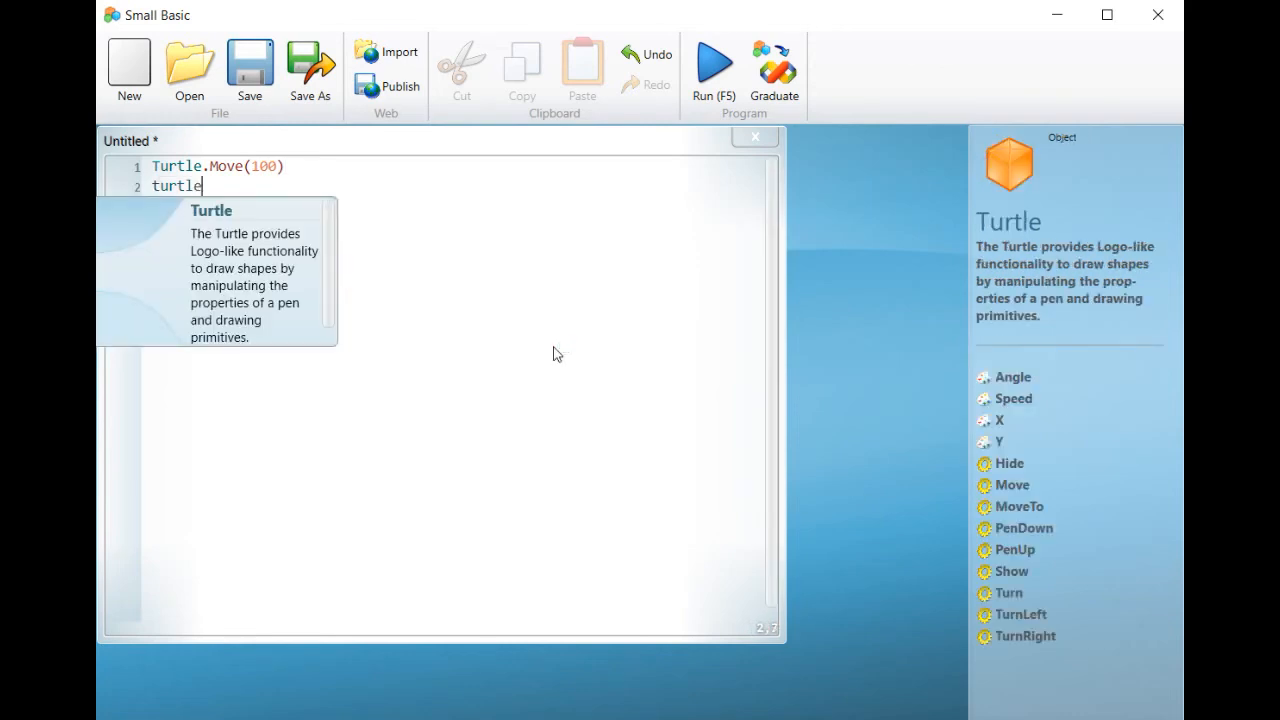
text(Turtle.tur)
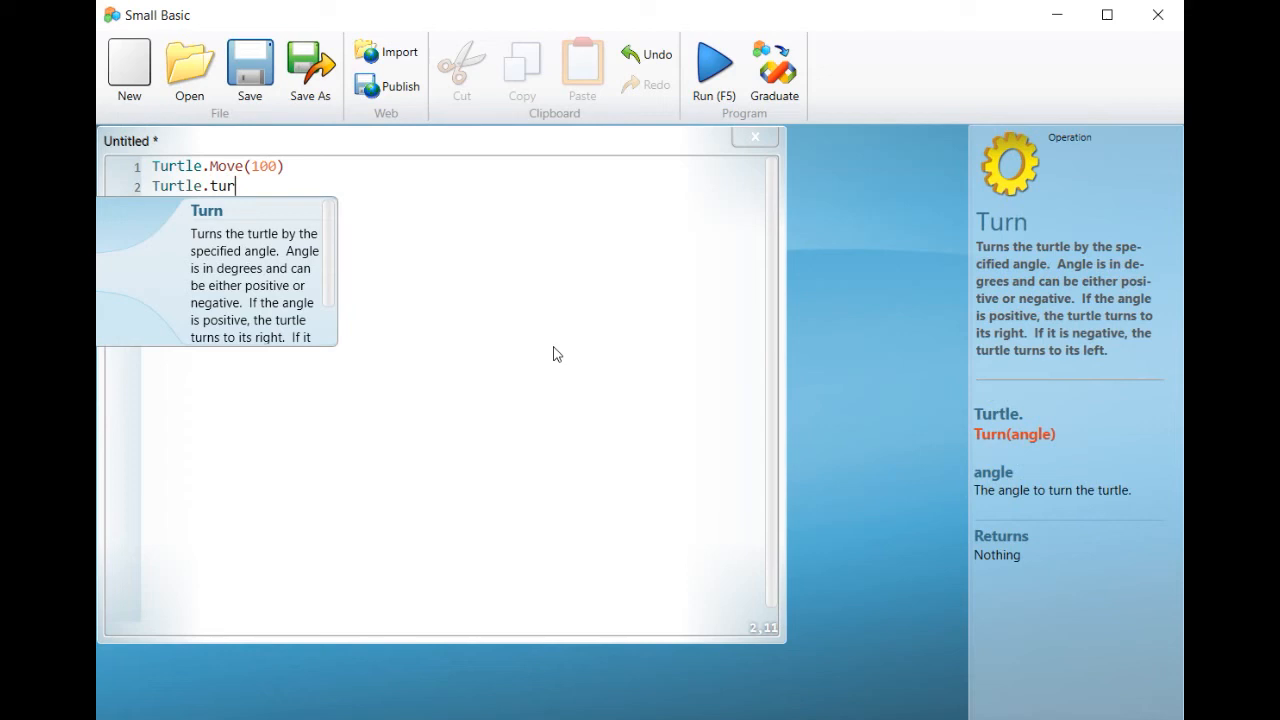
text(n(90)
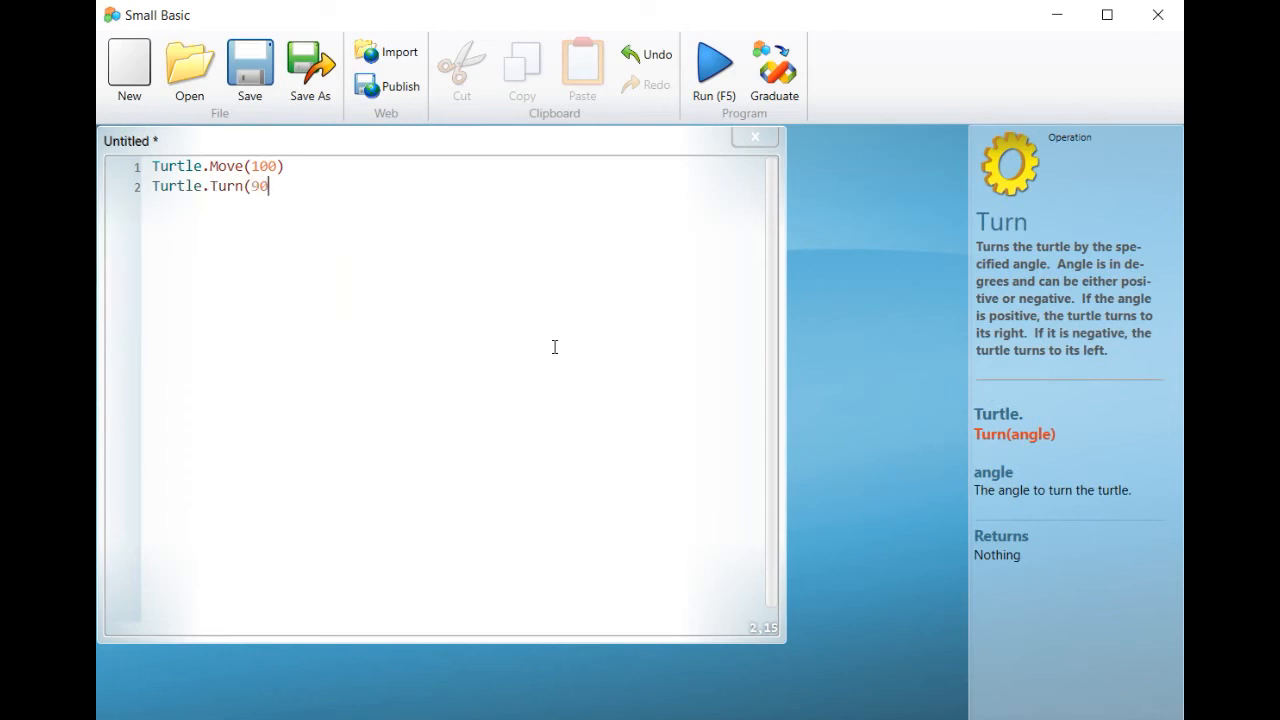
text())
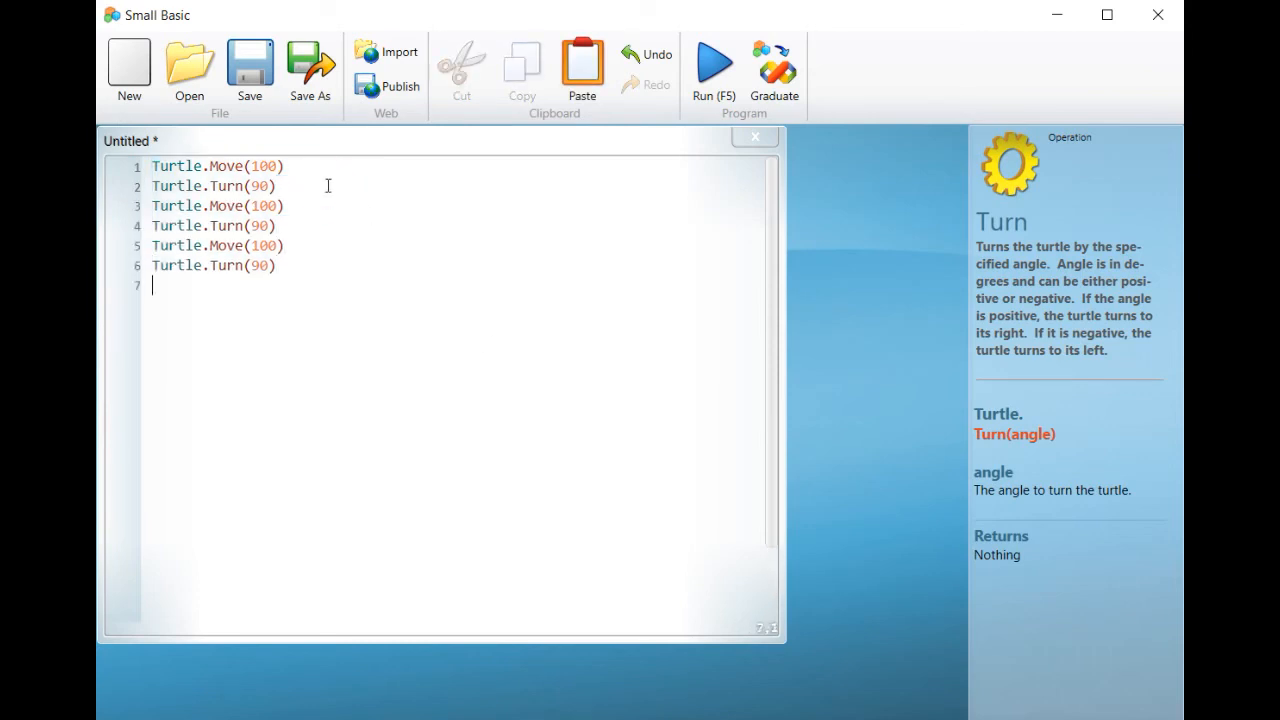
text(Turtle.Move(100))
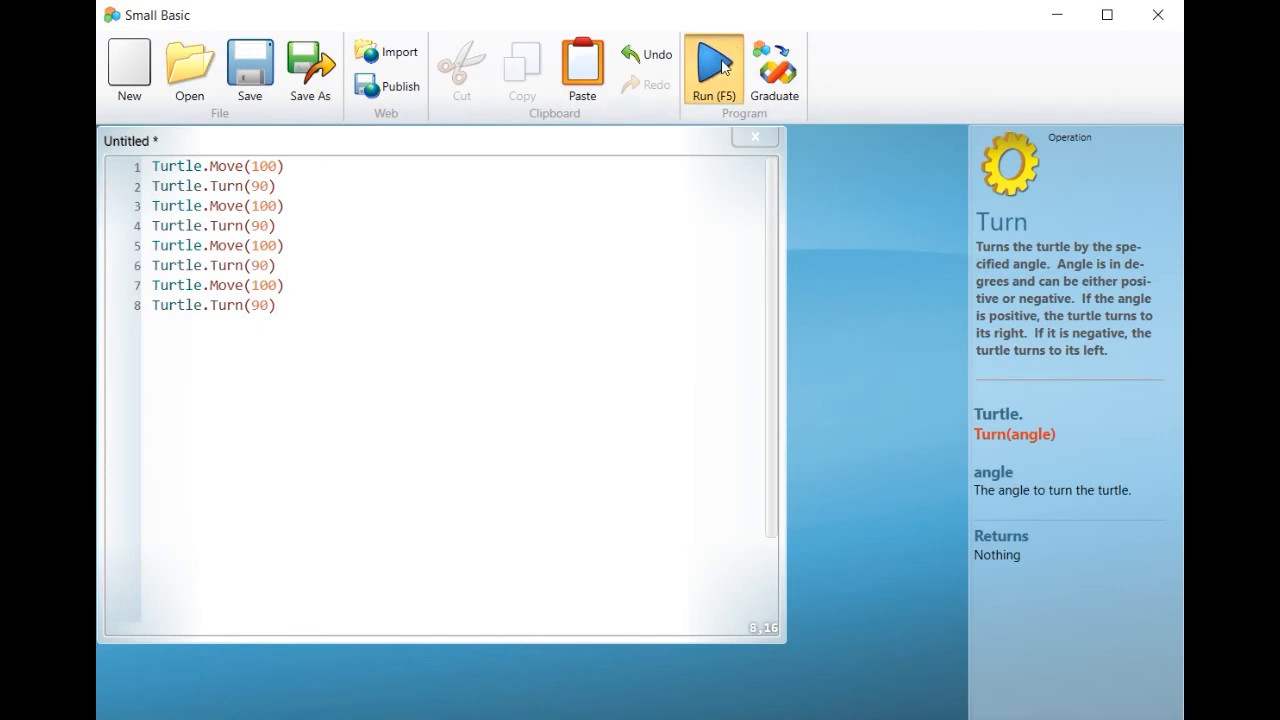
click(712, 64)
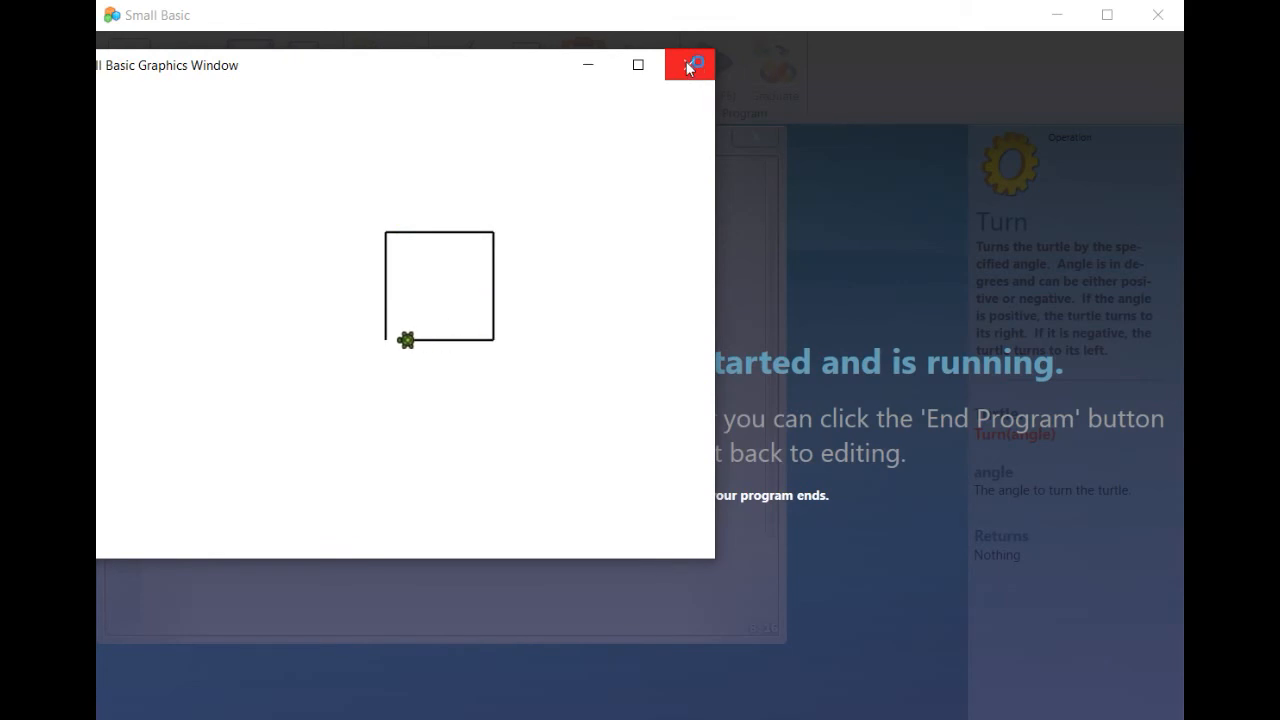
click(690, 64)
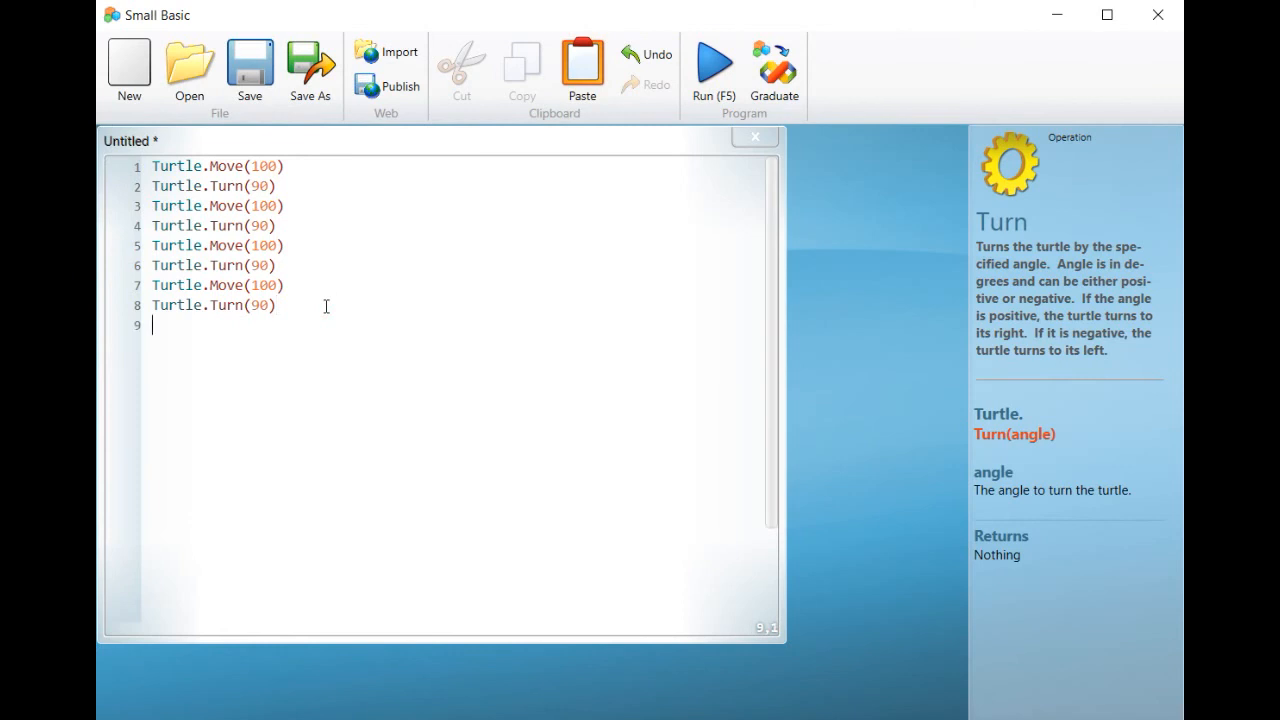
Add Turtle.PenUp() and Turtle.Move(100) after the square.
text(Turtle.)
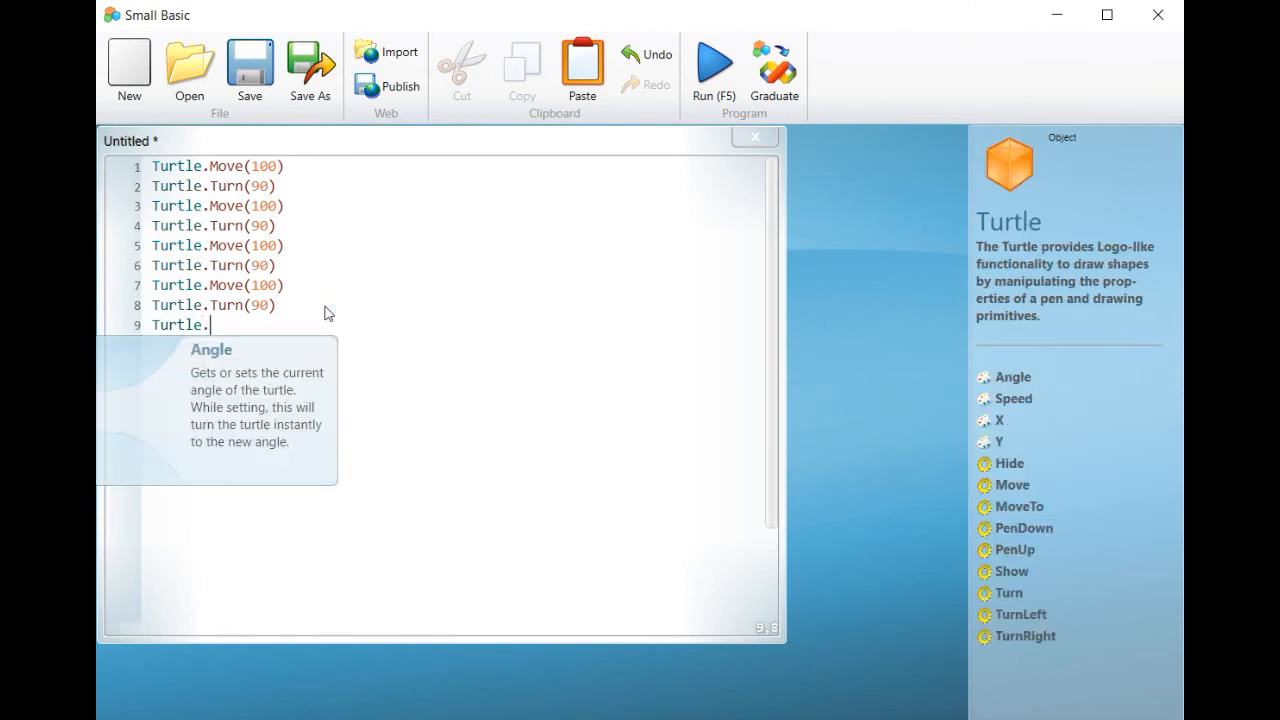
text(penup)
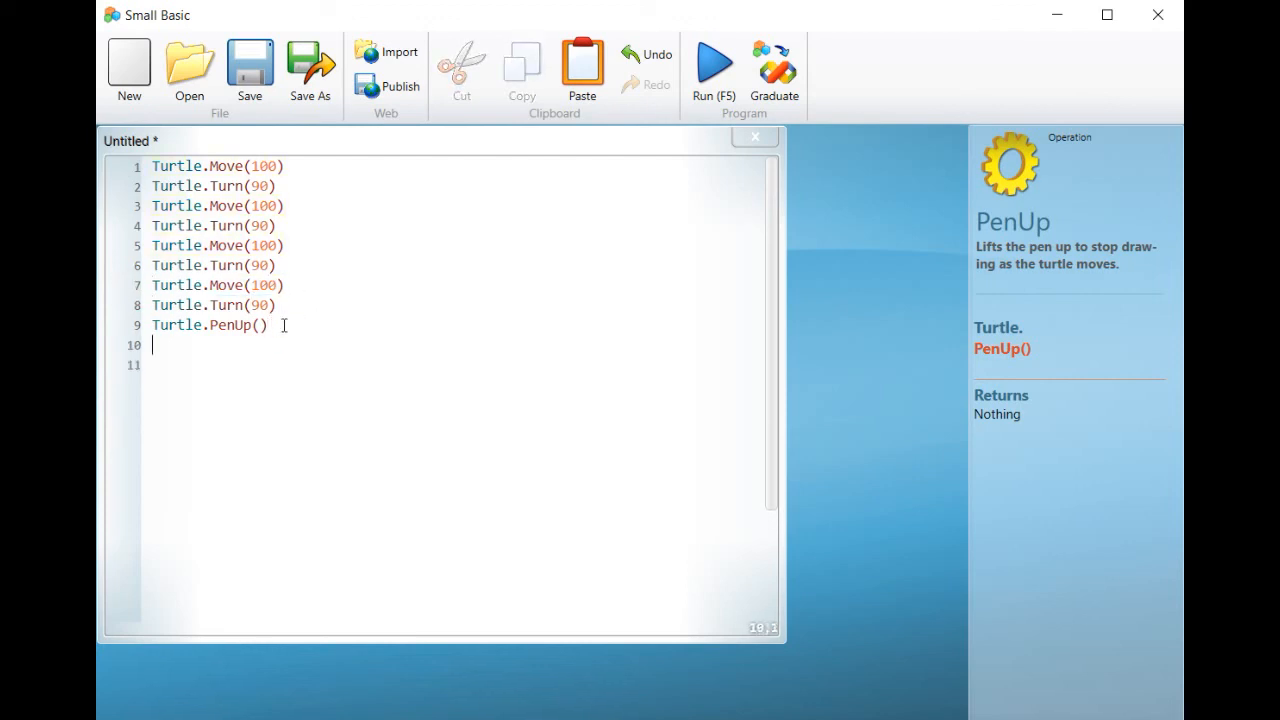
text(Turtle.Move(100))
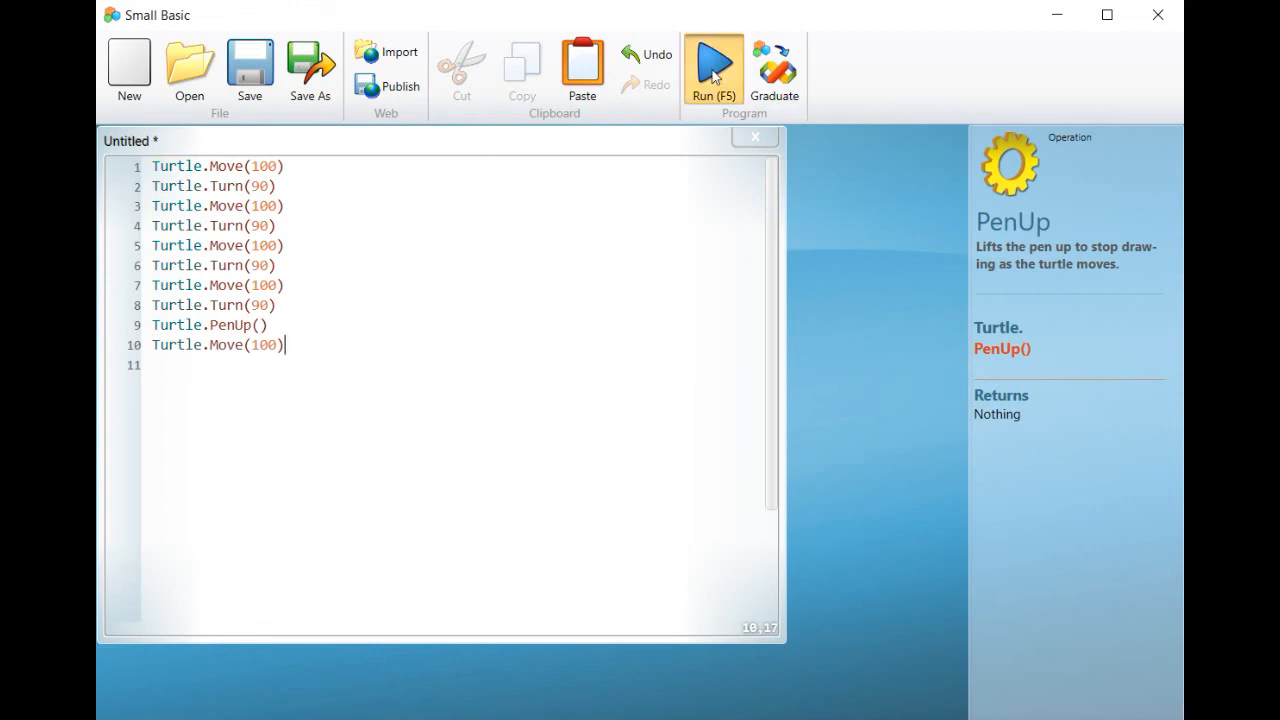
click(712, 68)
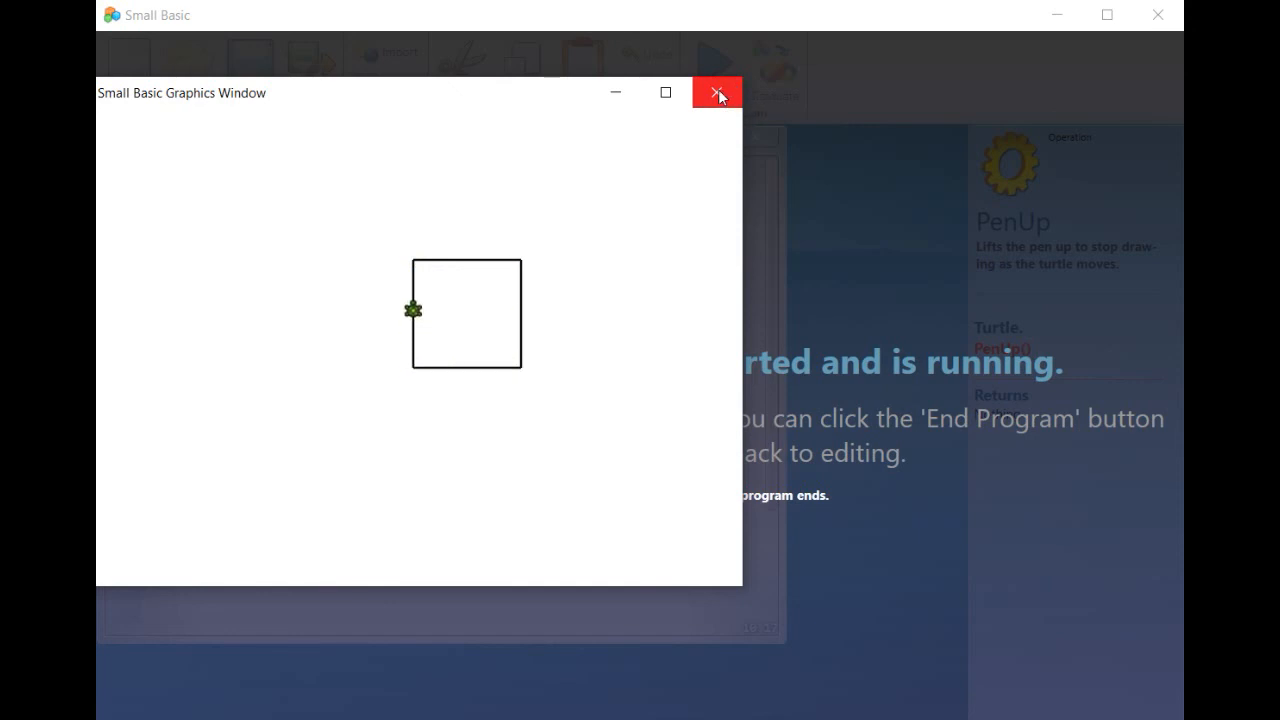
click(716, 92)
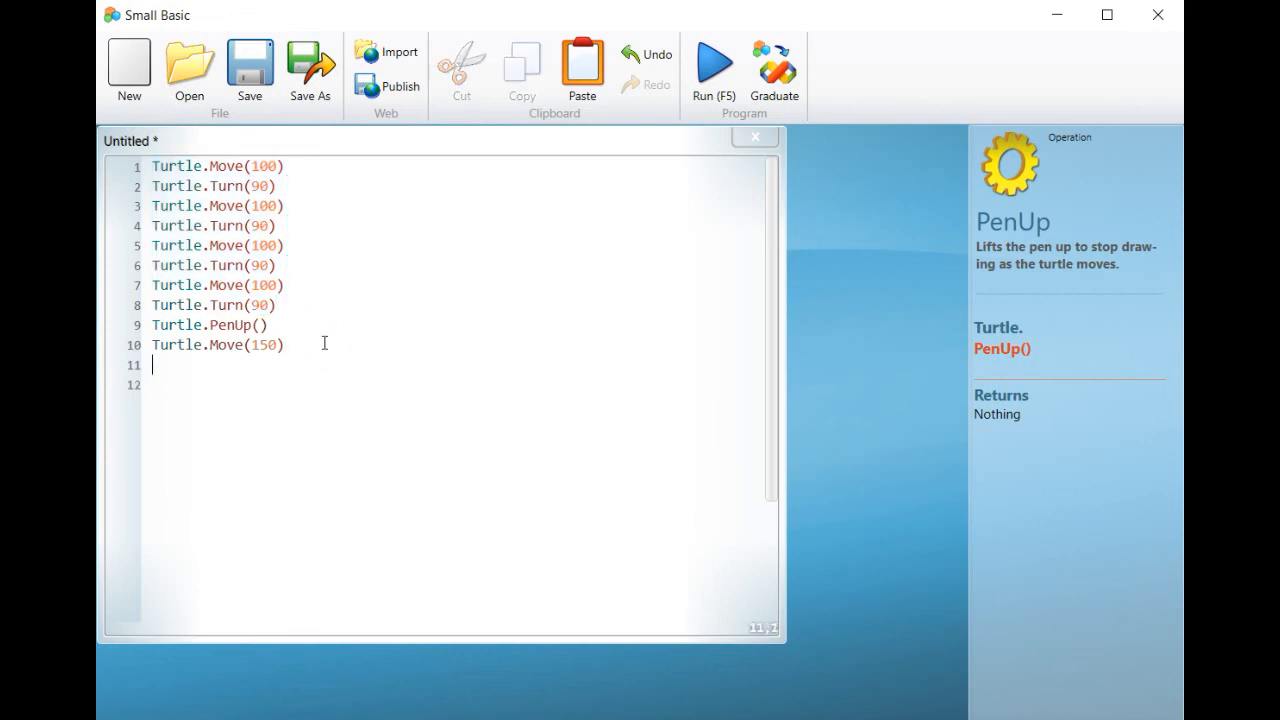
Paste the square code after Move(150), head it with Turtle.PenDown(), and shorten its first Move to 50.
key(enter)
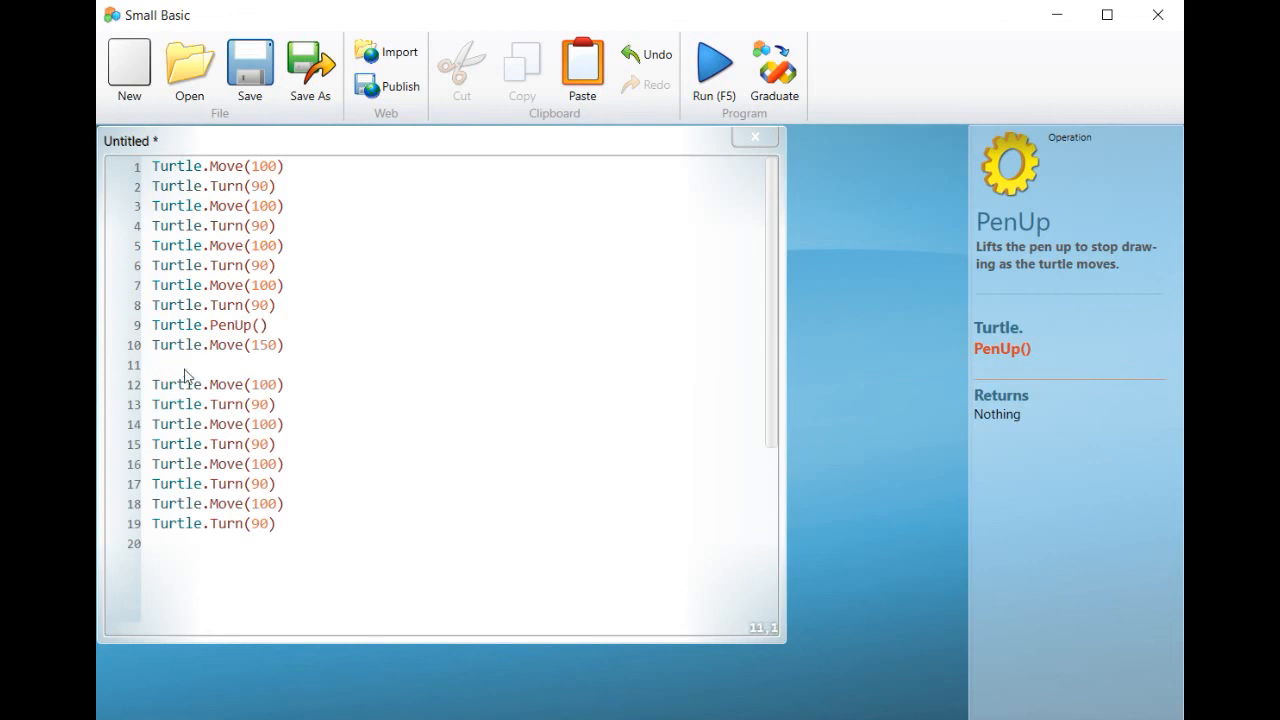
text(Turtle.)
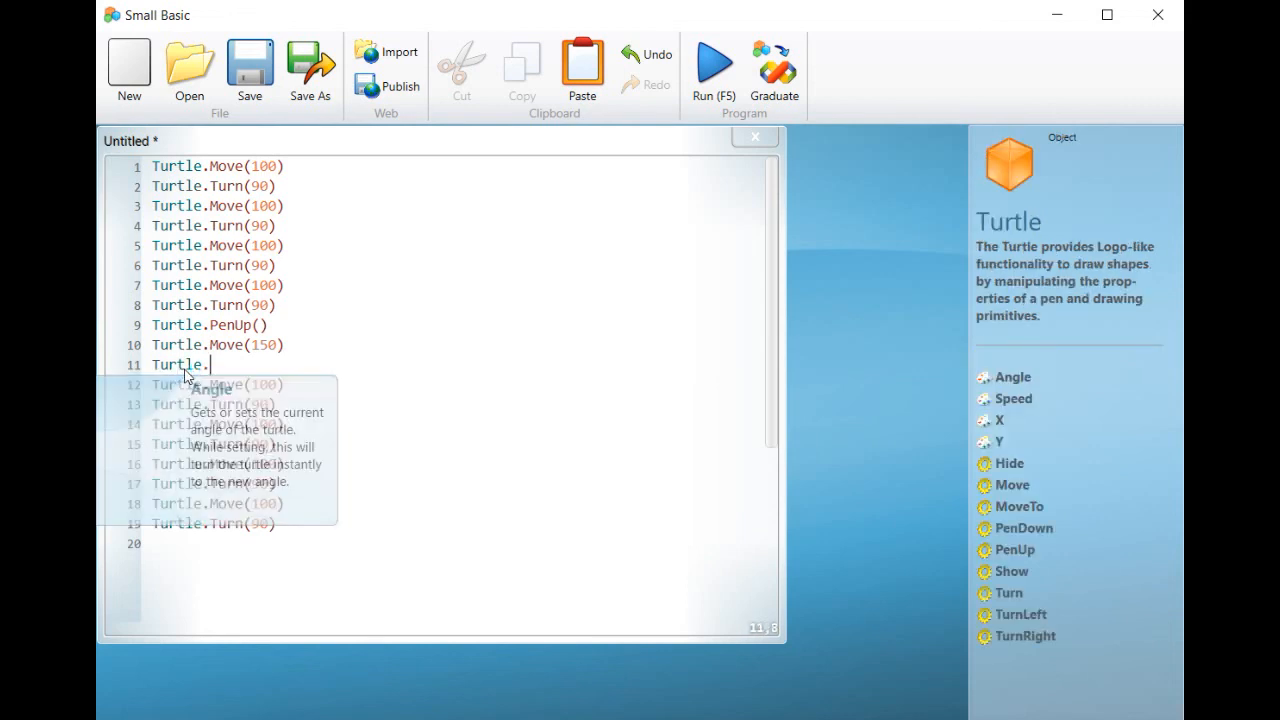
text(pendown)
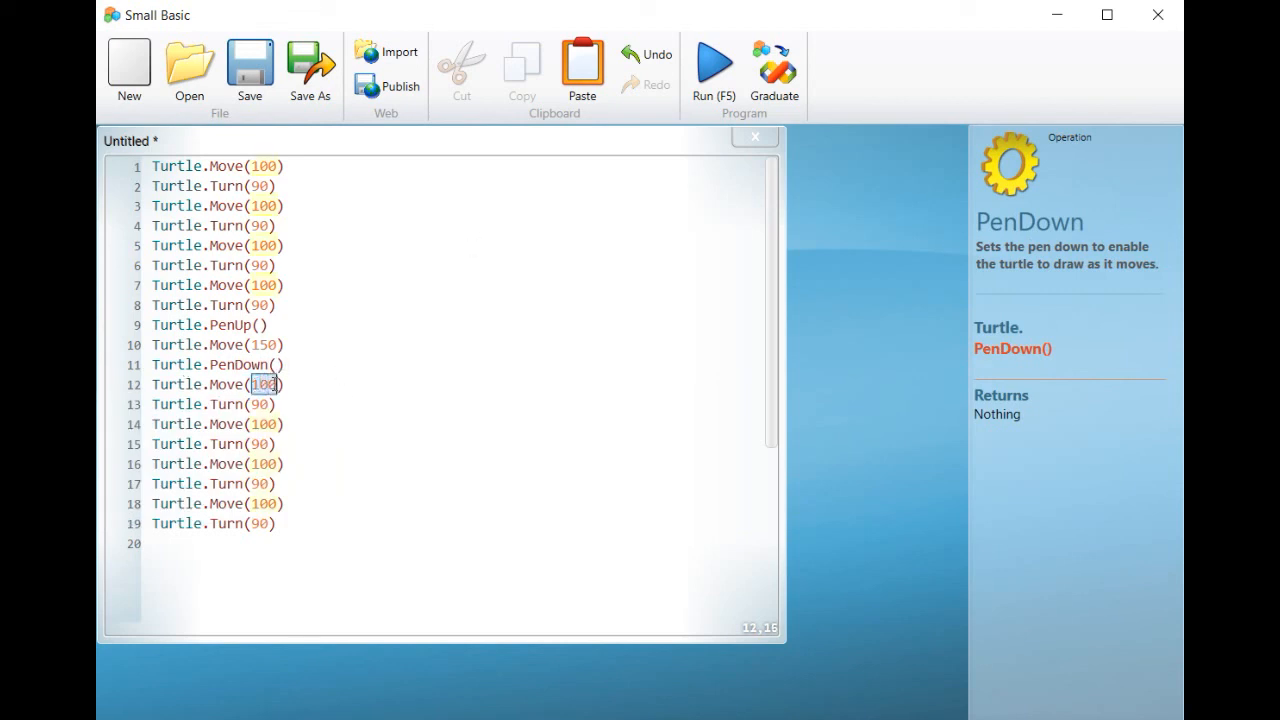
text(50)
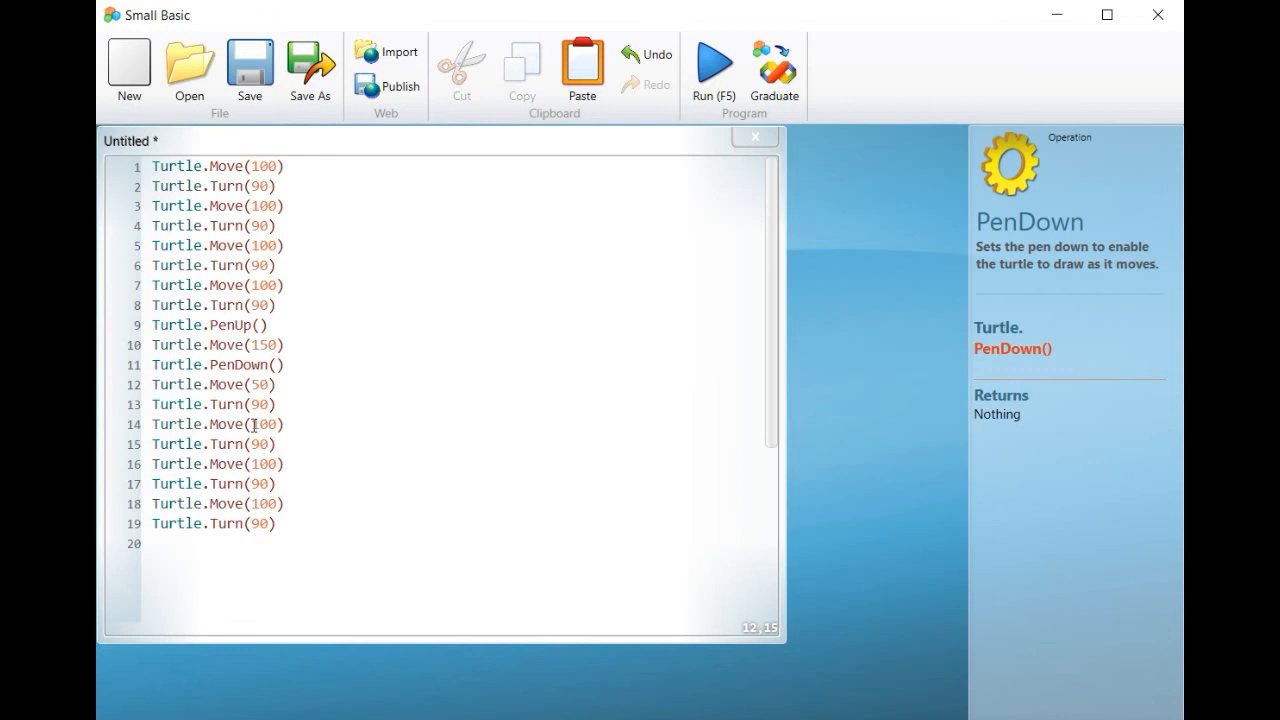